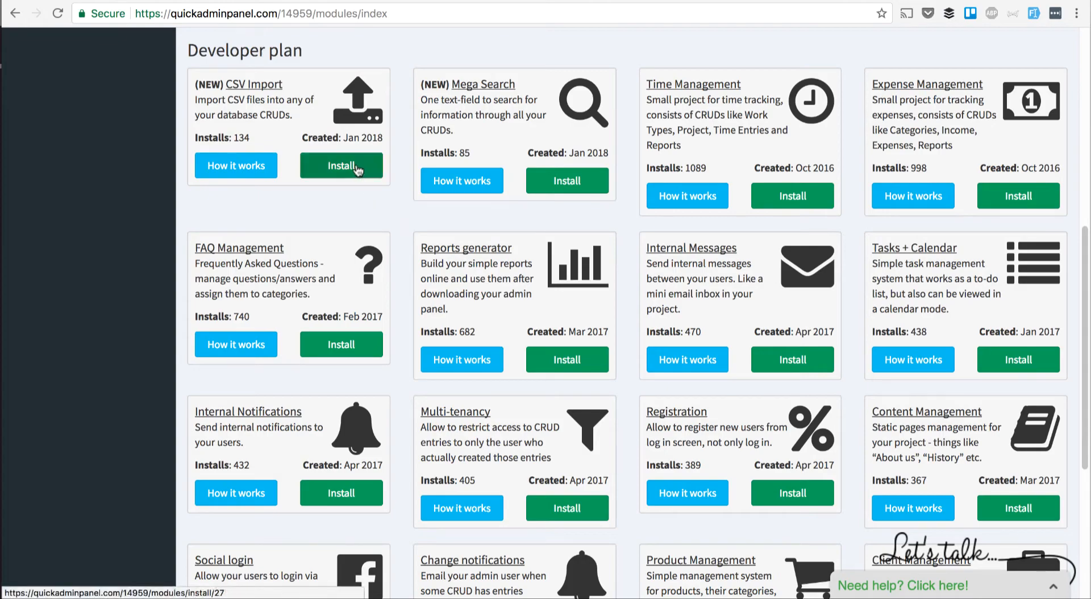
- Install the CSV Import module and go to the Contacts item in the menu list for editing
left_click(341, 166)
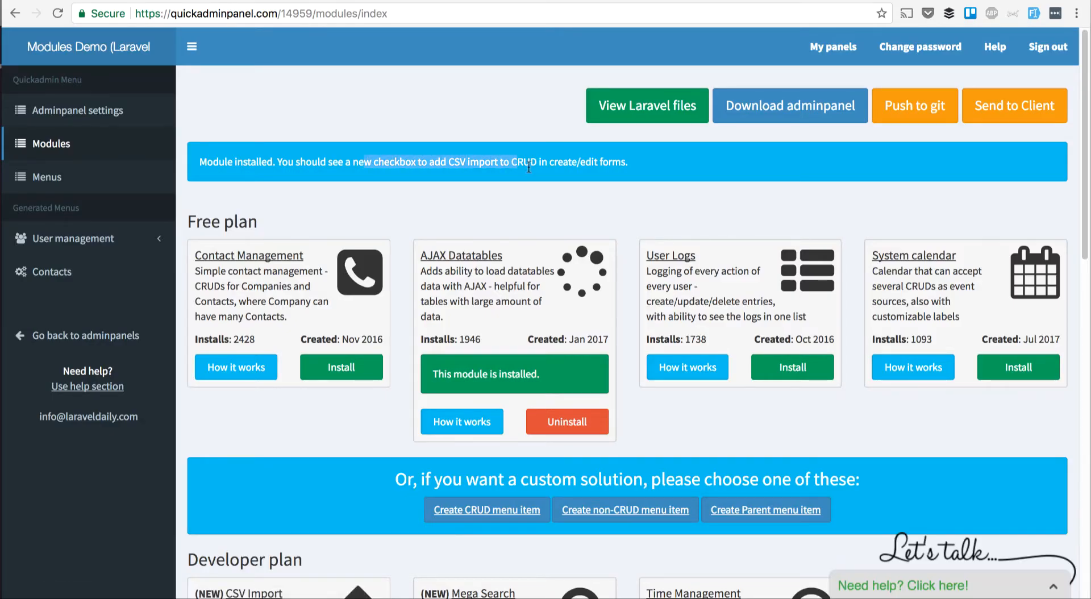
mouse_move(46, 177)
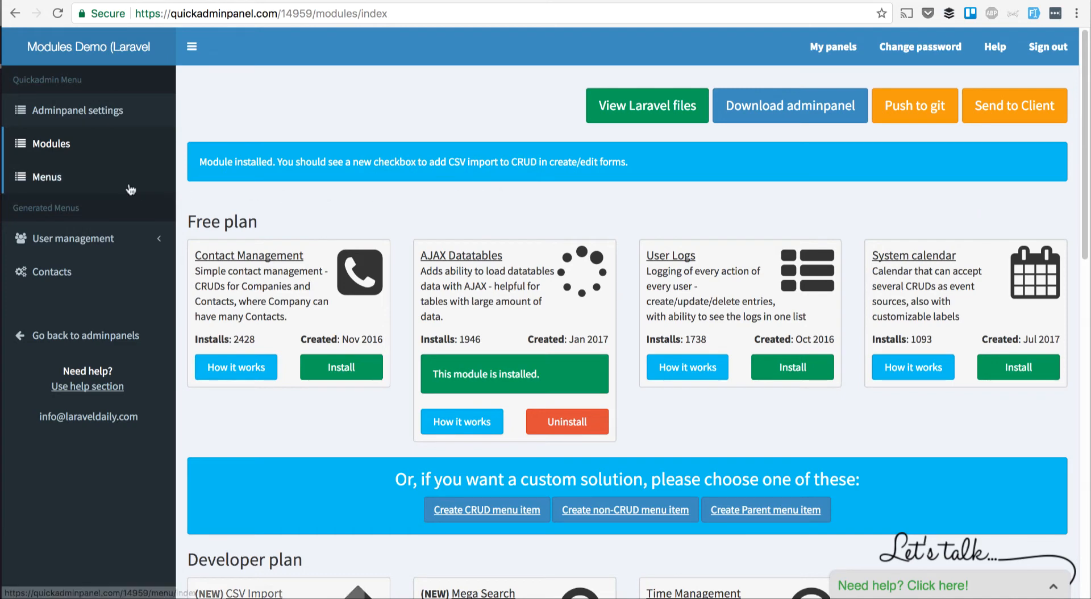
left_click(45, 176)
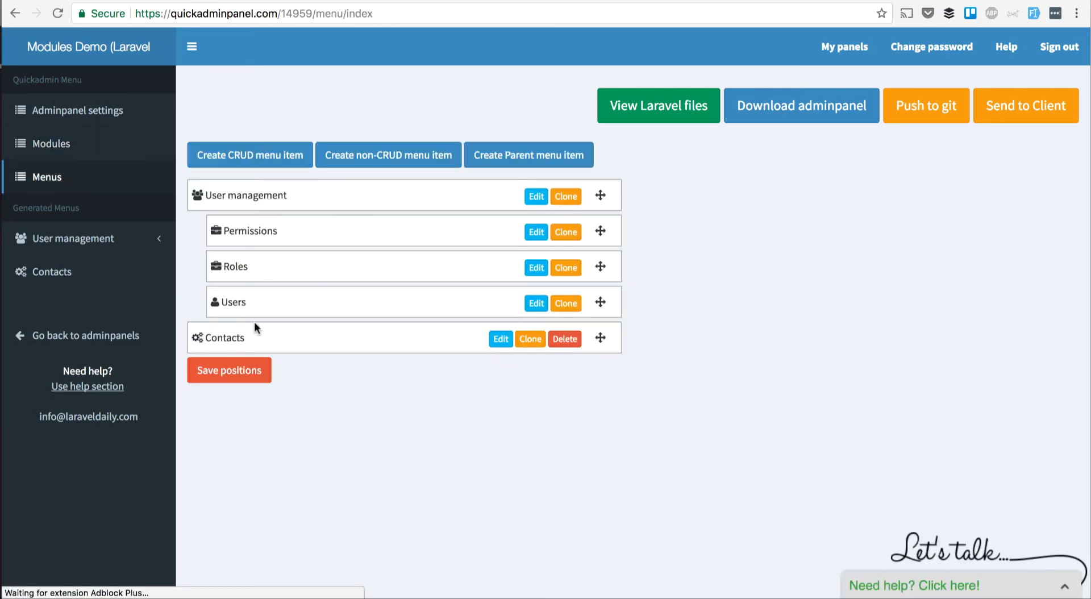
left_click(500, 338)
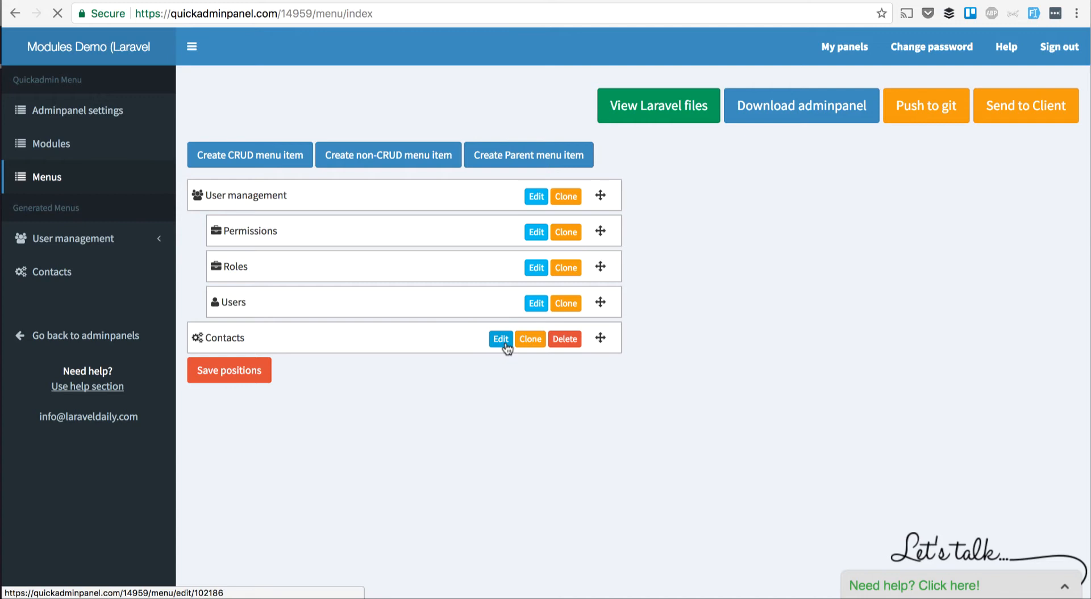
- Edit the Contacts CRUD so CSV Import is ticked among the actions to generate
left_click(500, 339)
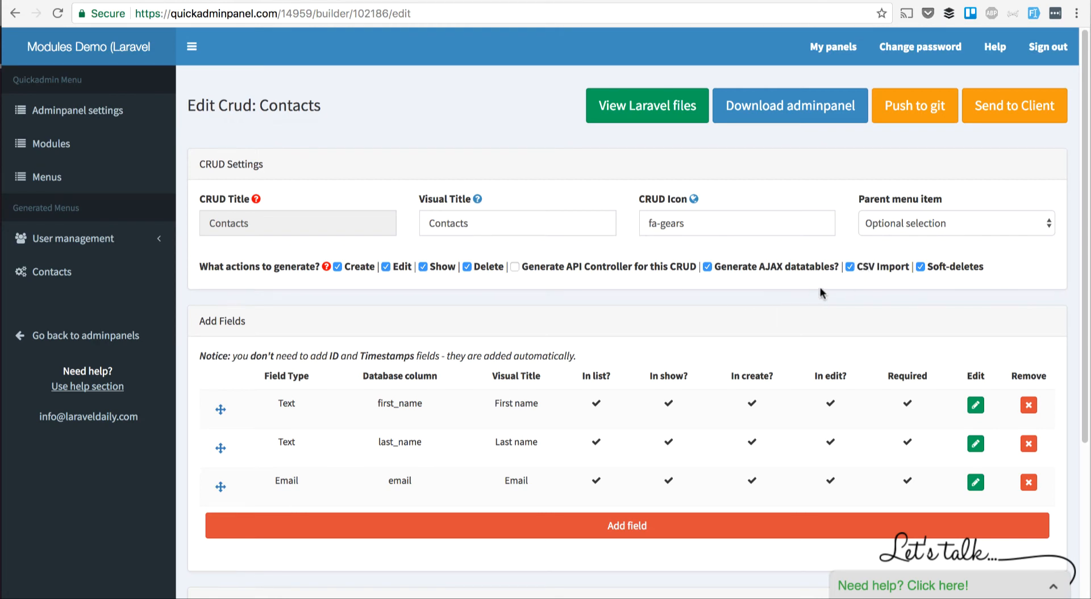
mouse_move(689, 306)
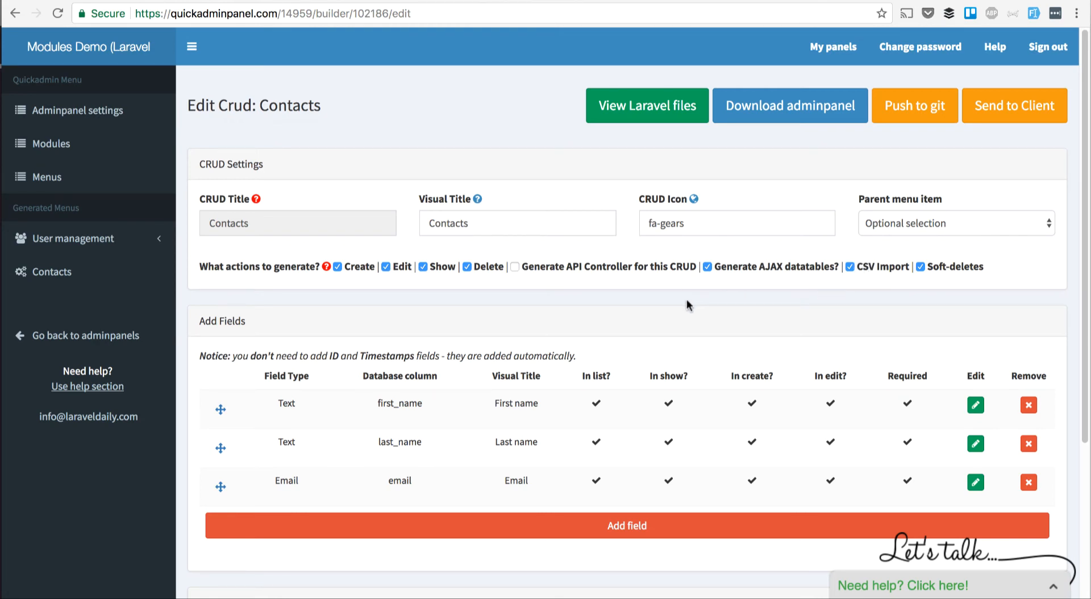
mouse_move(440, 326)
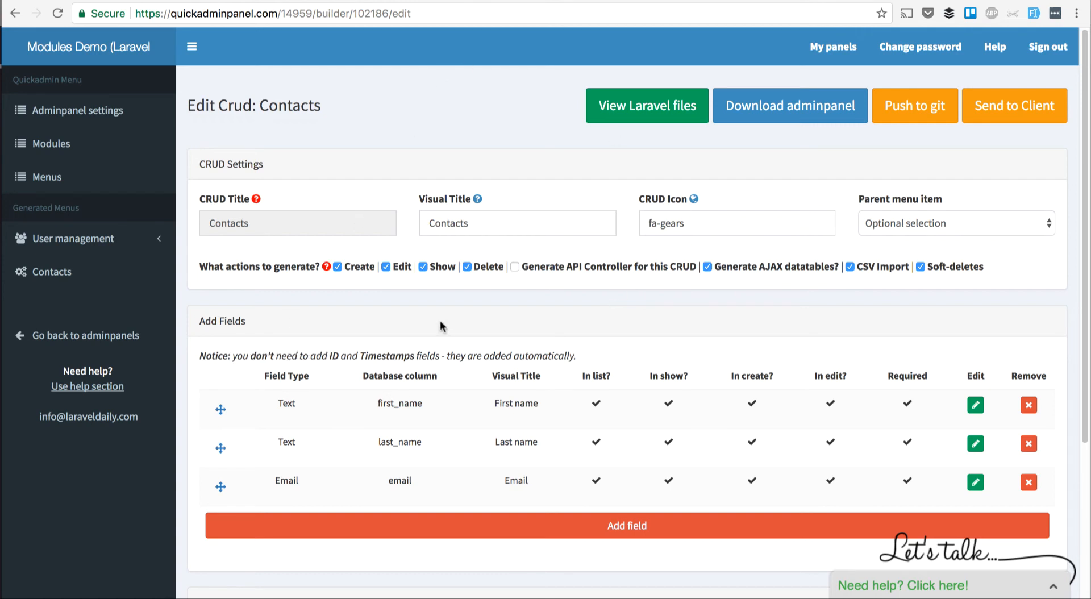
mouse_move(419, 301)
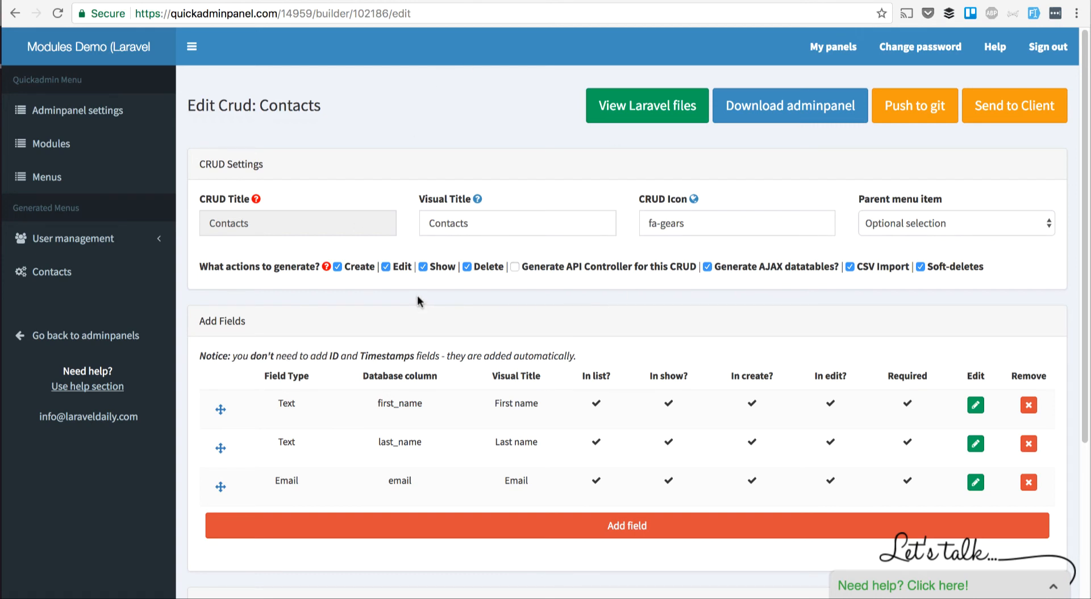
mouse_move(415, 299)
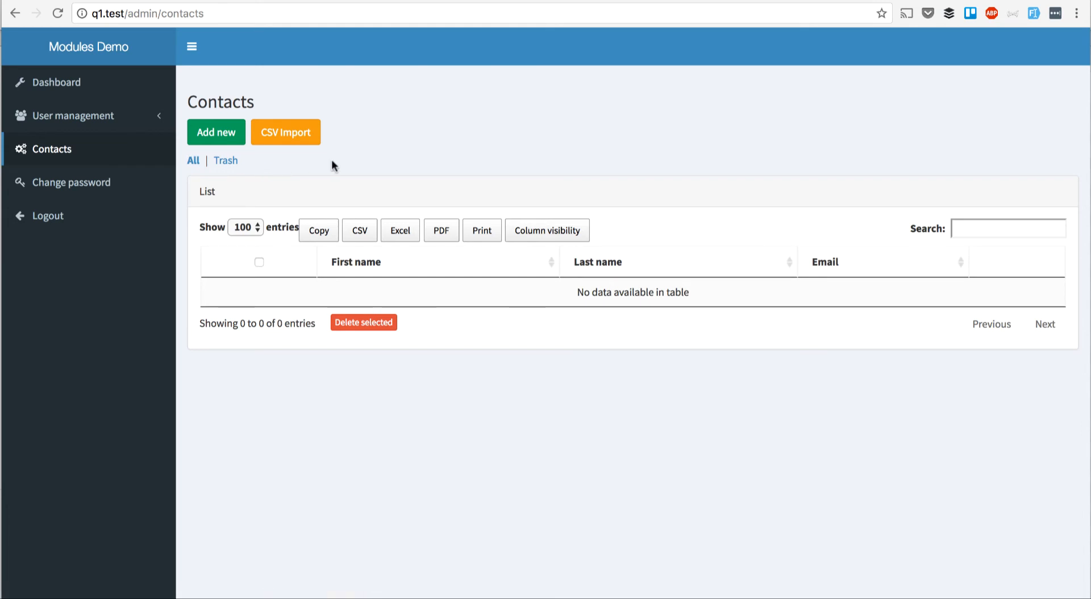
- Start a CSV Import on Contacts with sample.csv and parse it into a row preview
left_click(285, 132)
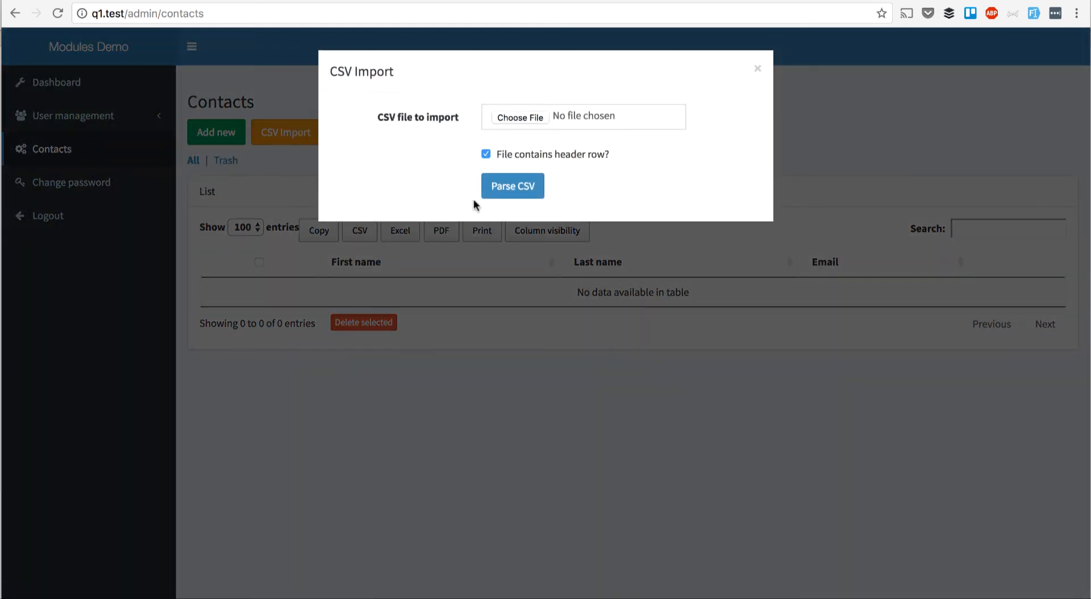
left_click(519, 116)
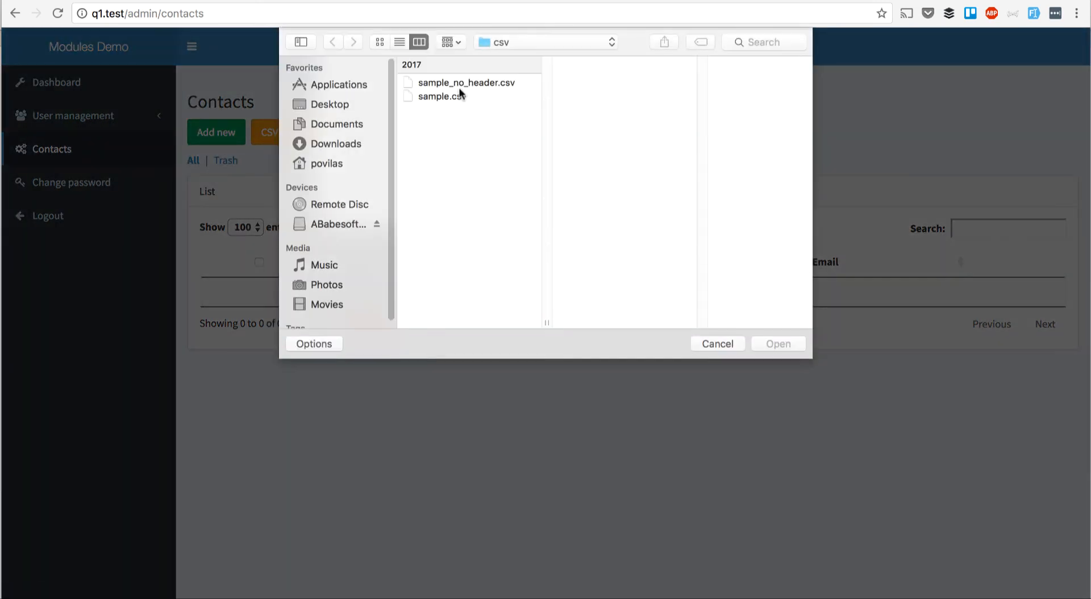
left_click(440, 96)
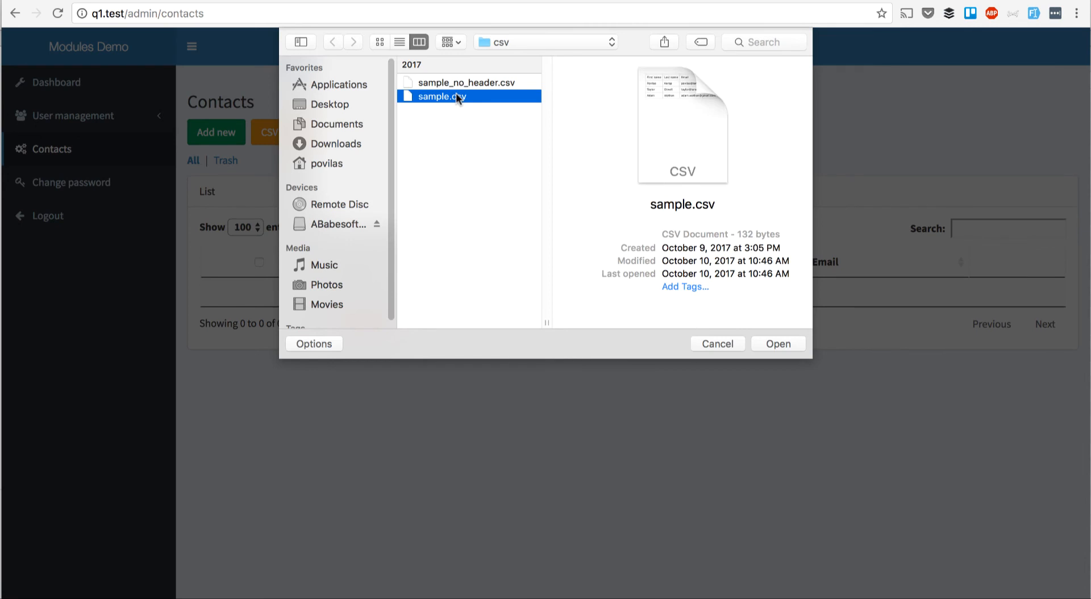
left_click(777, 344)
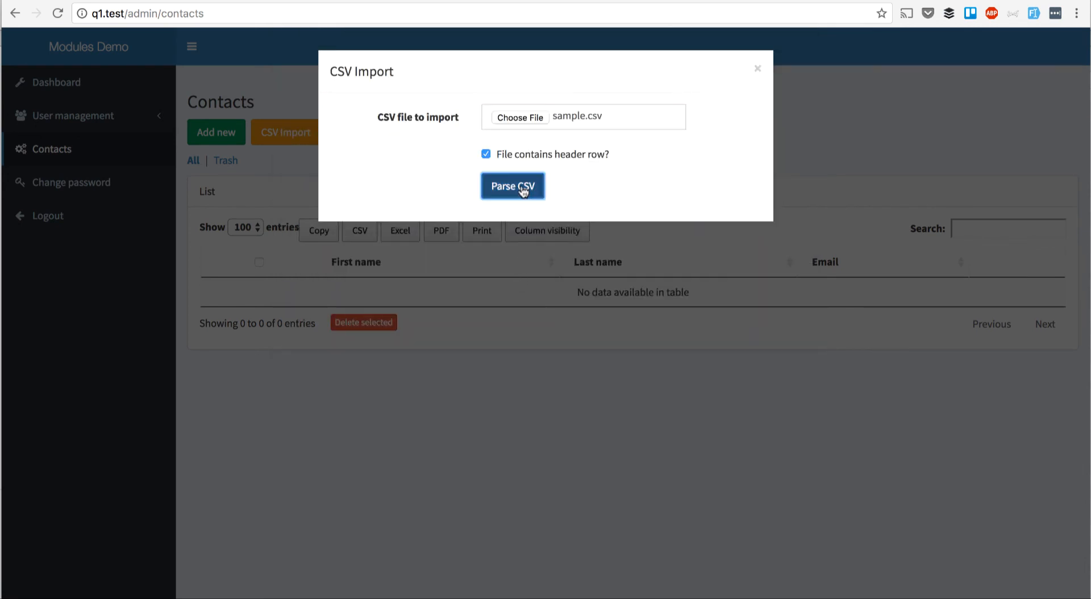
left_click(513, 185)
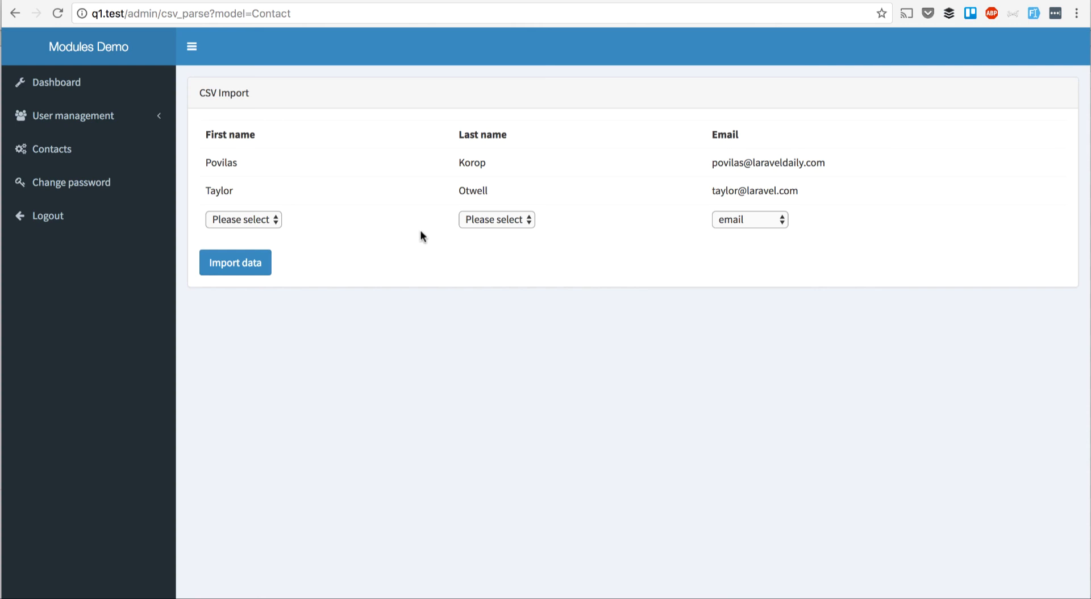
mouse_move(594, 305)
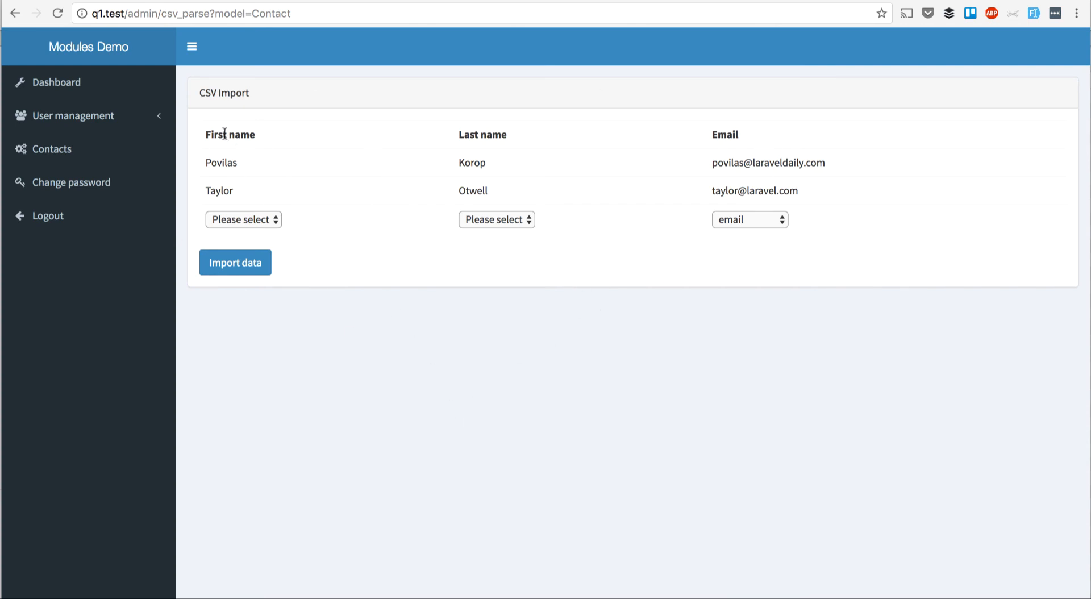
- Map the CSV columns to first_name and last_name and import the three rows into Contacts
left_click(243, 220)
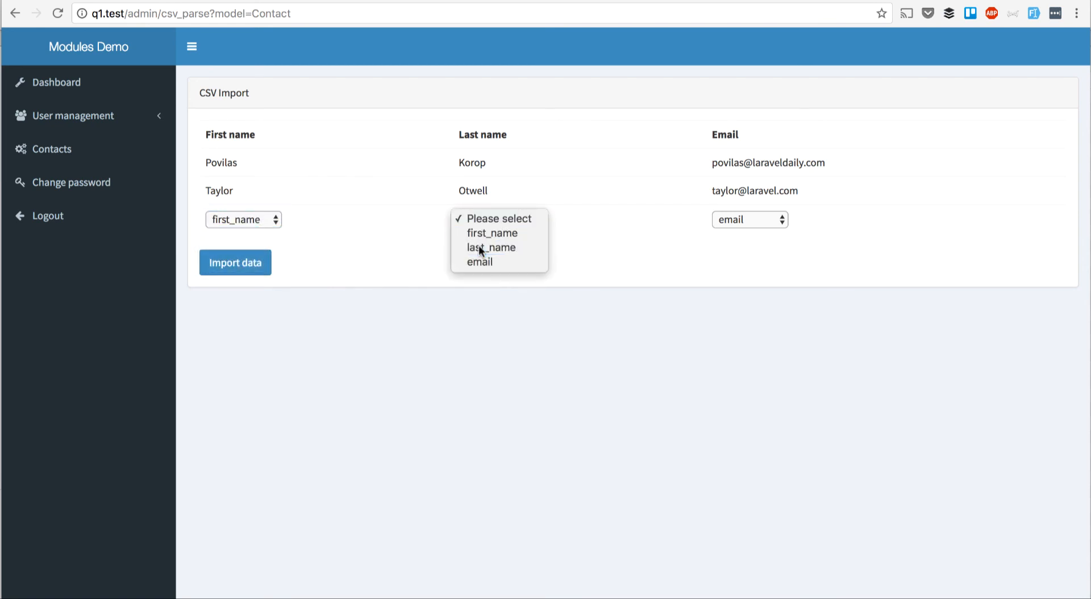
left_click(492, 246)
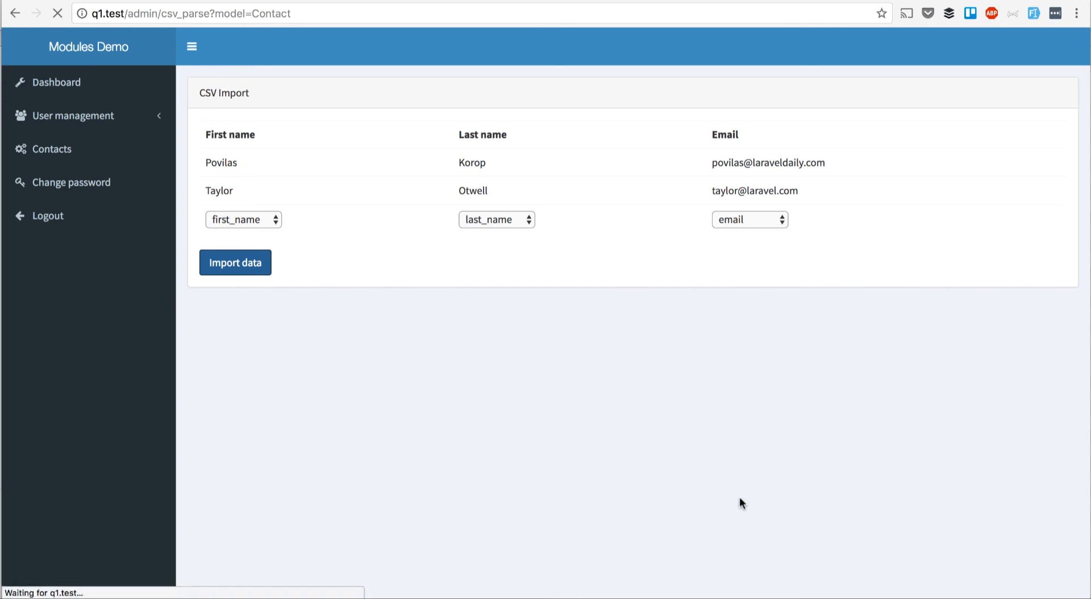
left_click(235, 262)
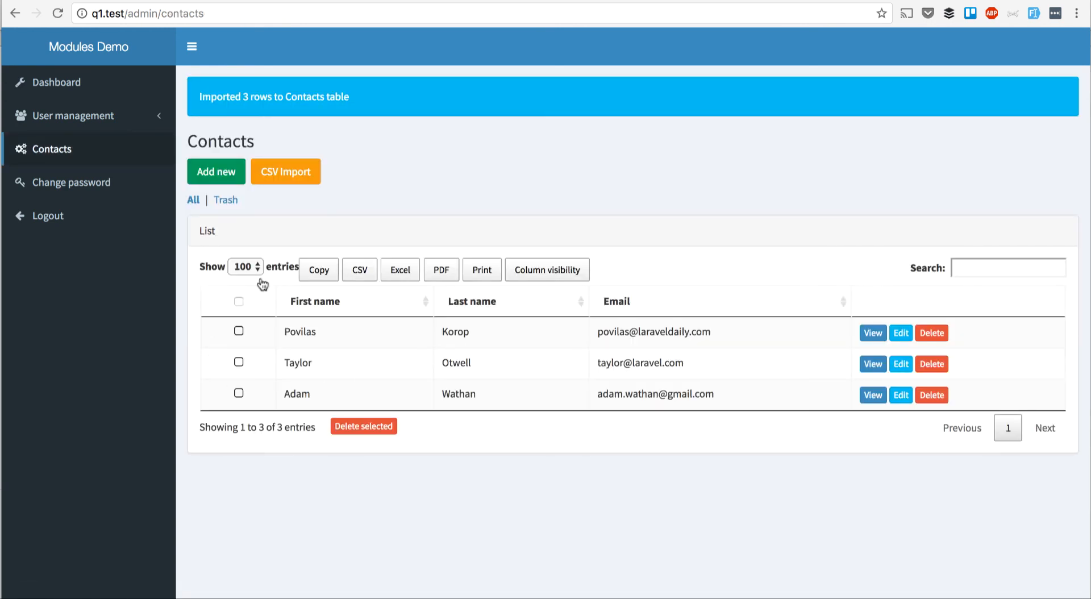
mouse_move(575, 380)
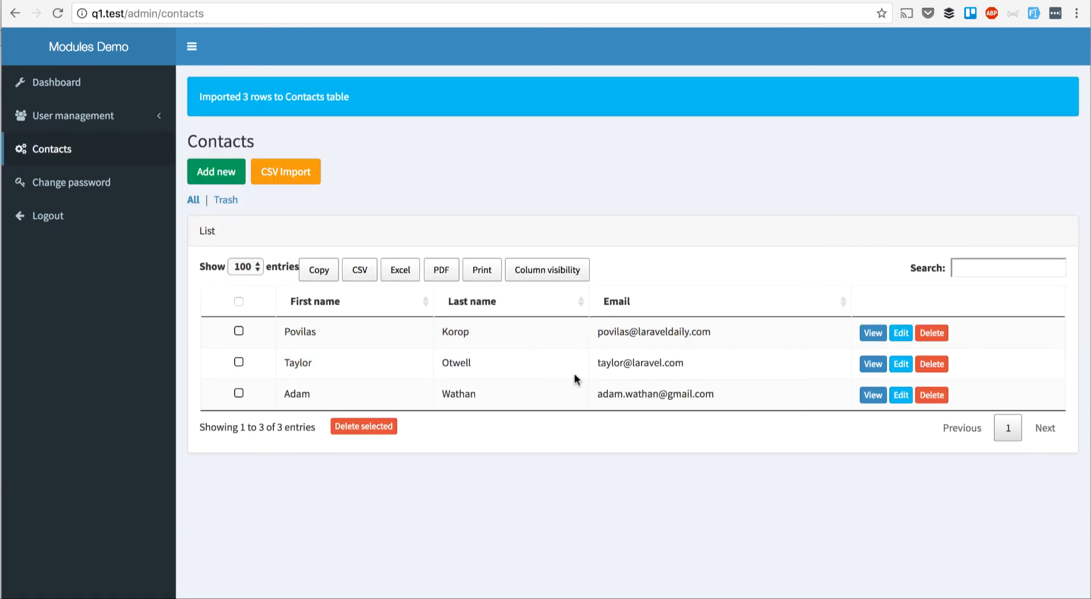
mouse_move(539, 494)
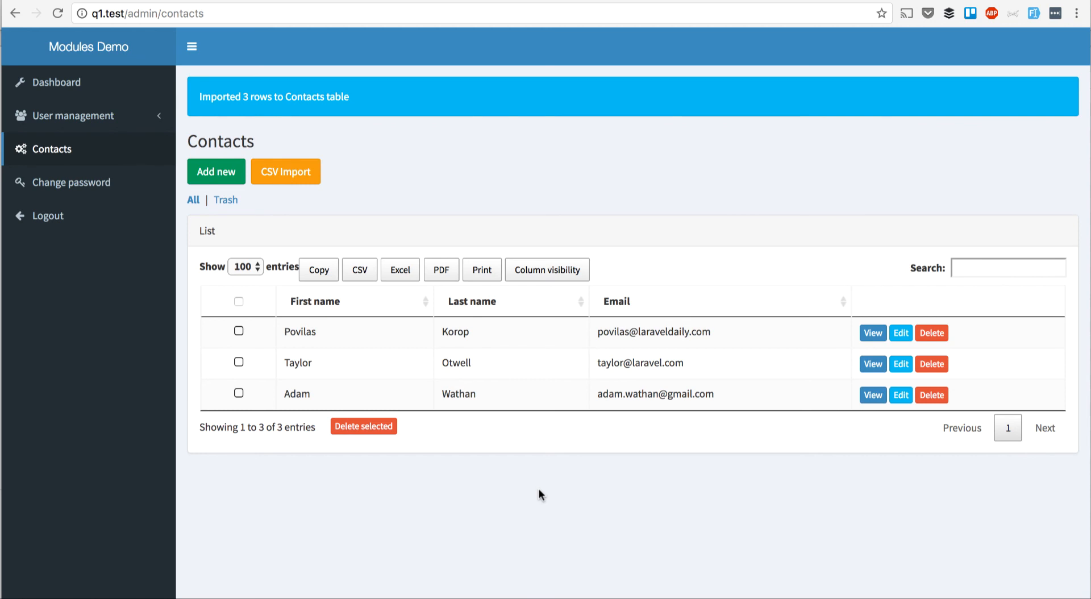